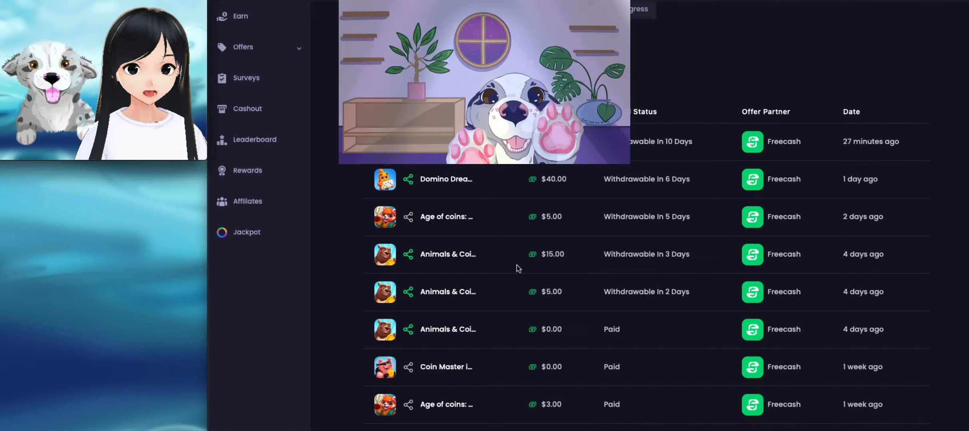
Scroll through the offer history table toward its pagination for the second page.
scroll("up", 3)
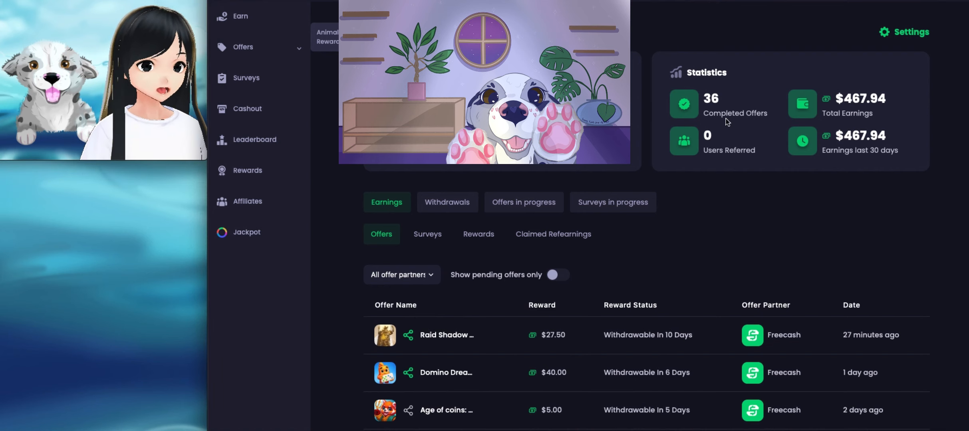
mouse_move(719, 152)
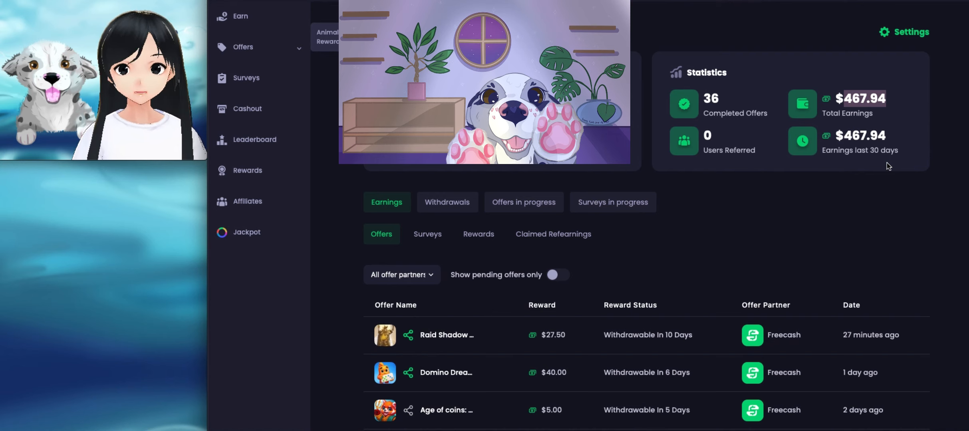
mouse_move(872, 130)
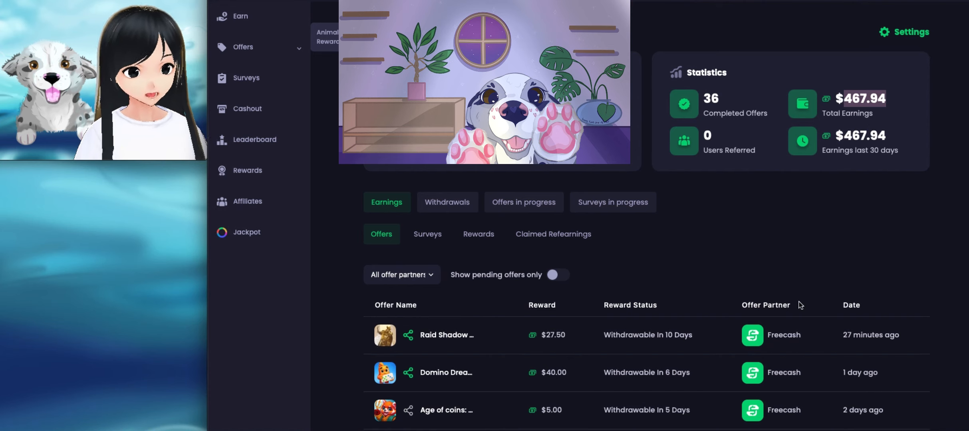
scroll("down", 3)
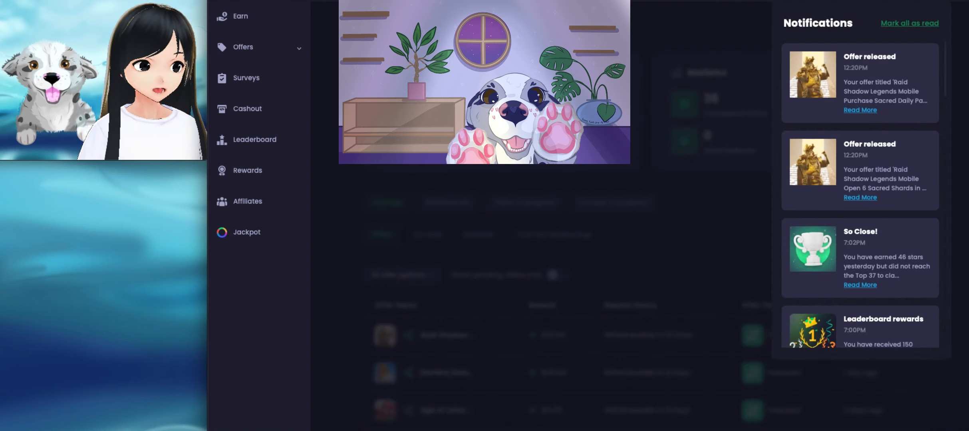
scroll("down", 3)
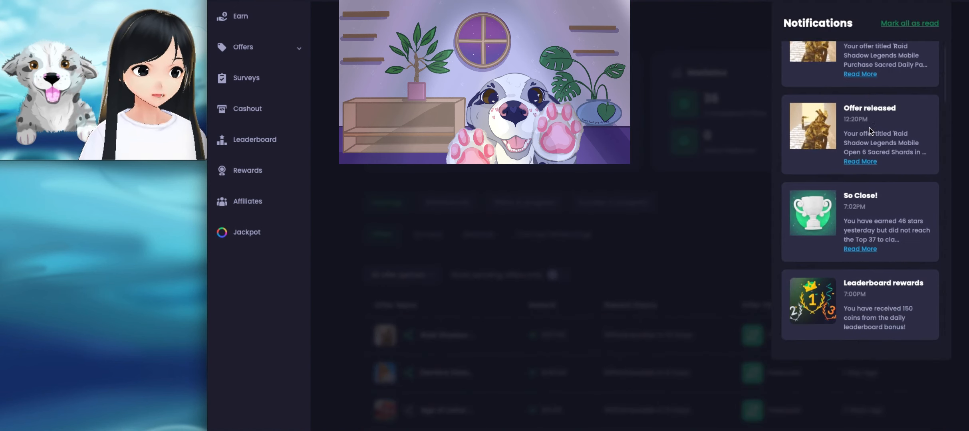
scroll("down", 3)
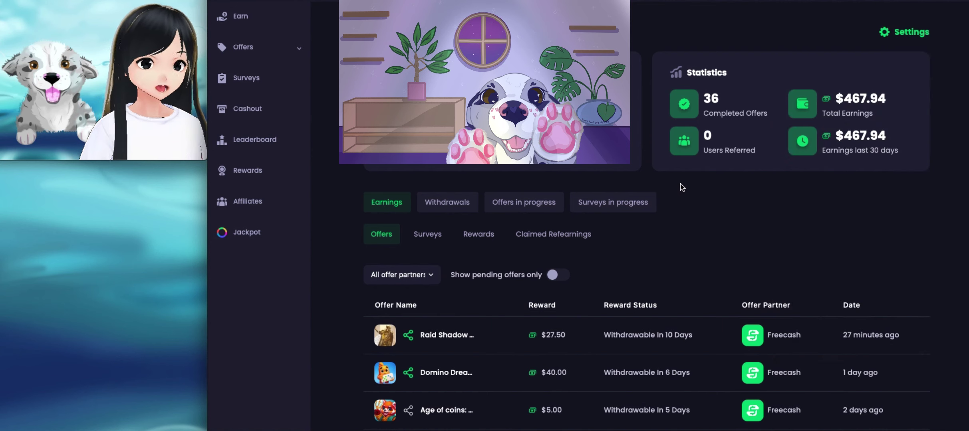
mouse_move(865, 59)
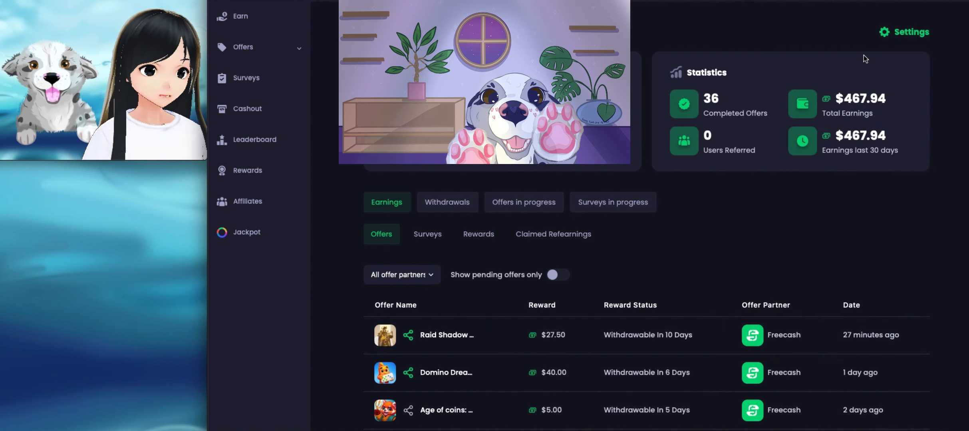
scroll("down", 3)
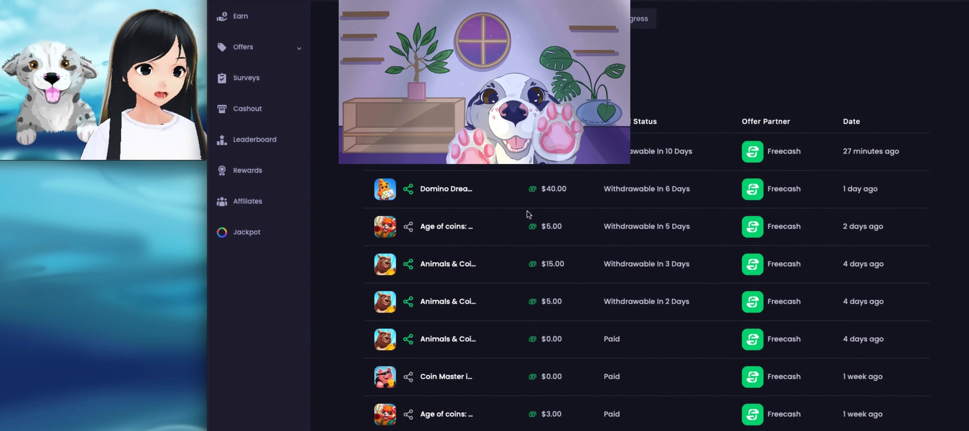
mouse_move(649, 160)
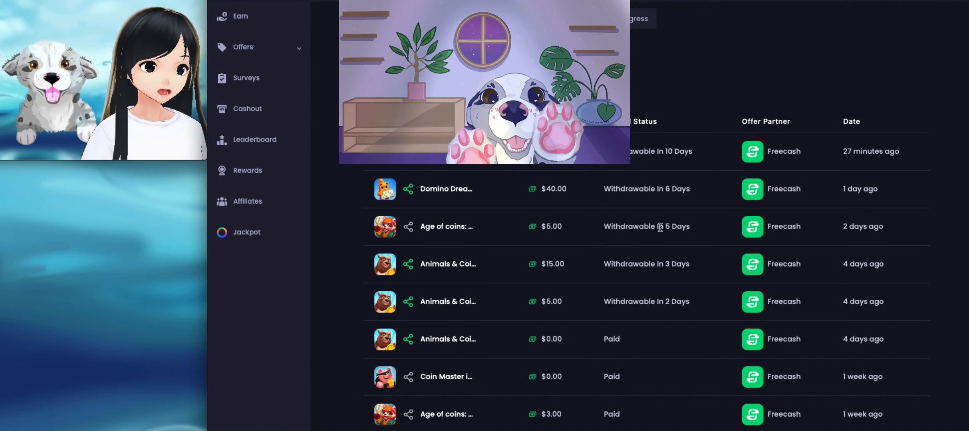
scroll("down", 3)
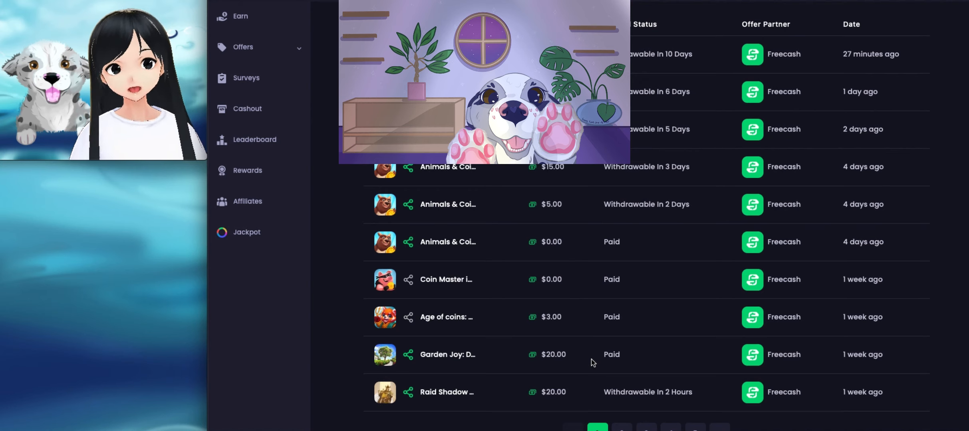
scroll("up", 3)
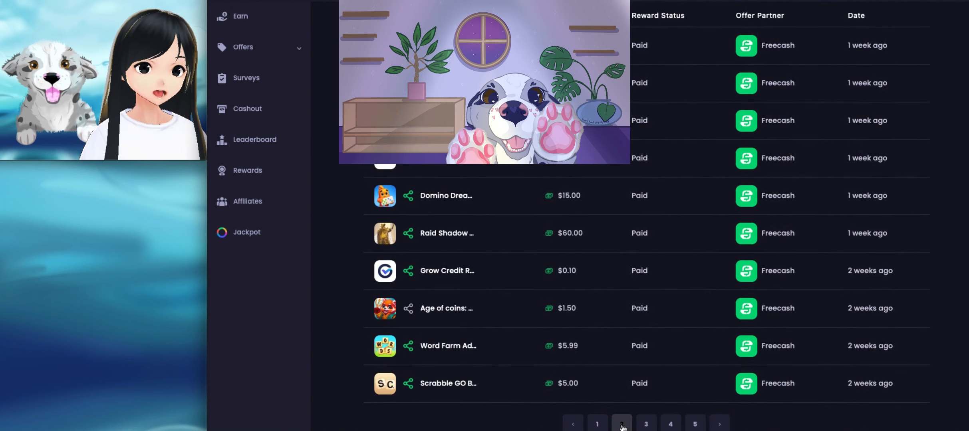
Show the next offer-history page with offers paid two weeks ago, like Club Vegas Slots.
left_click(621, 424)
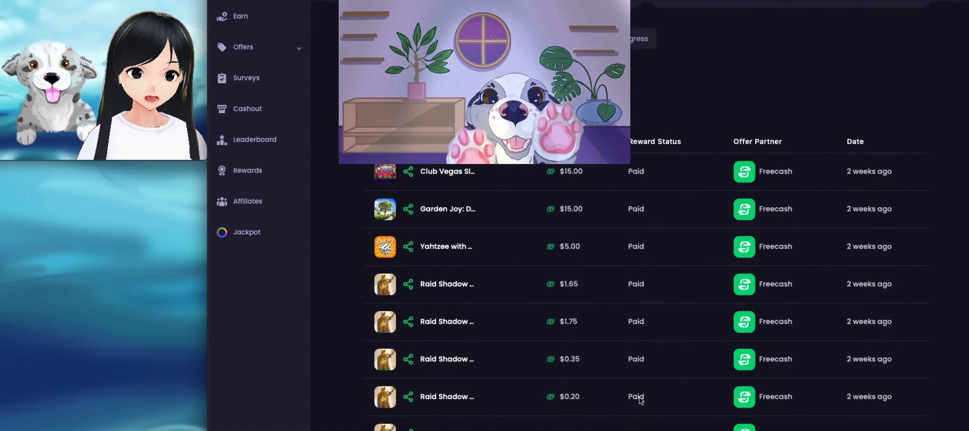
scroll("down", 3)
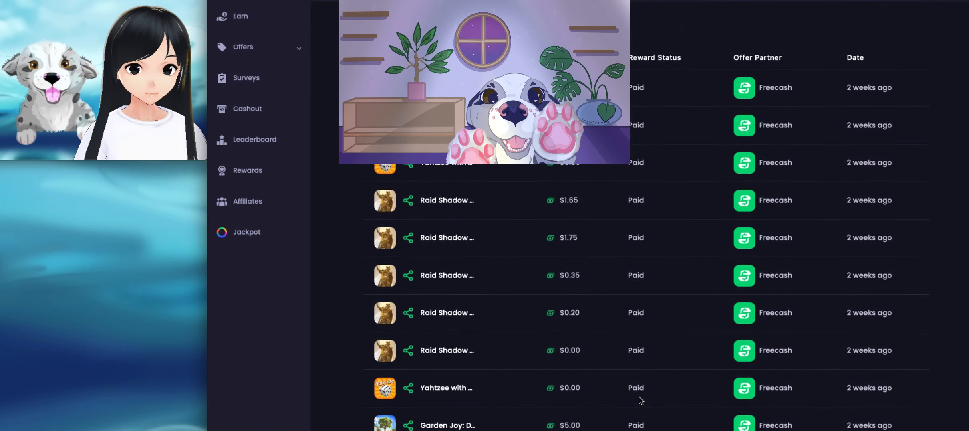
scroll("up", 3)
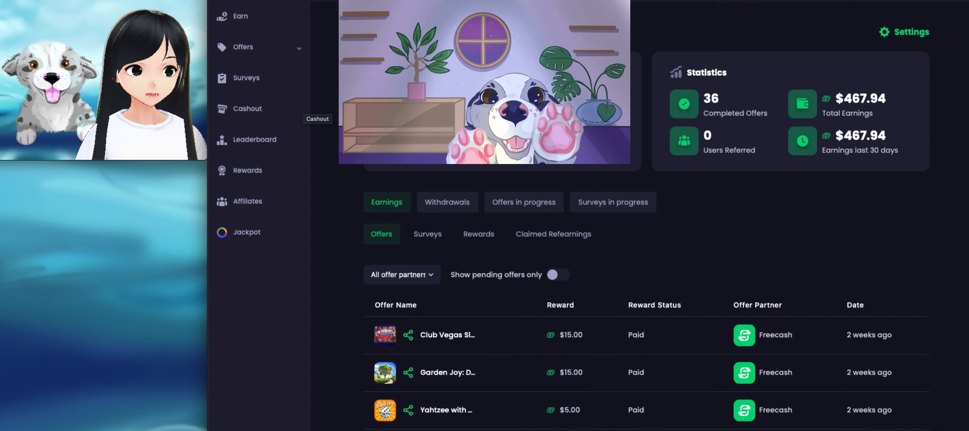
Switch to the Earn page featuring Animals & Coins, Bingo Blitz and Monopoly Go.
left_click(909, 32)
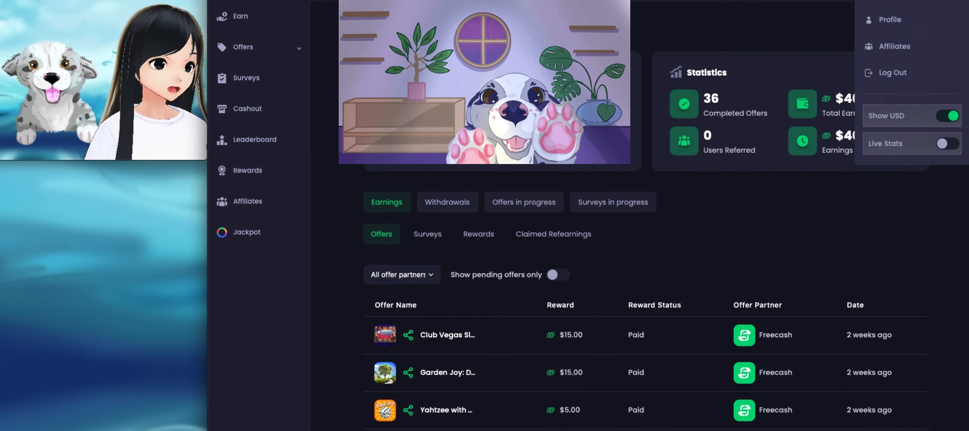
left_click(241, 16)
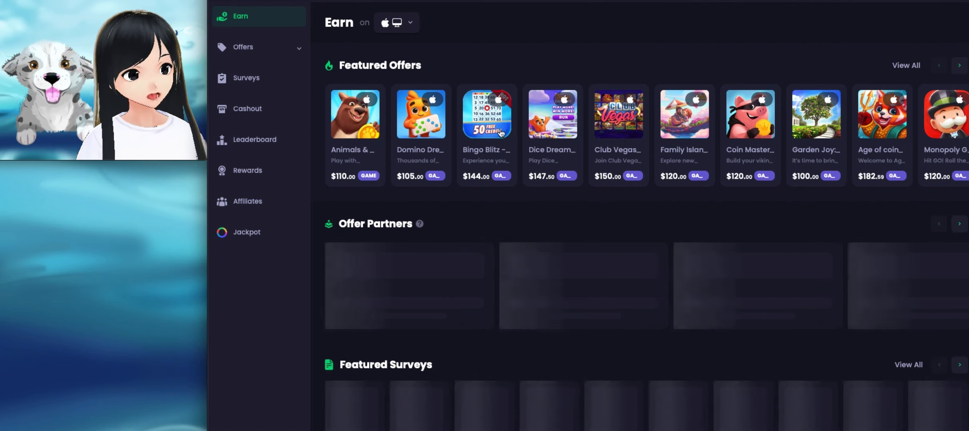
scroll("down", 3)
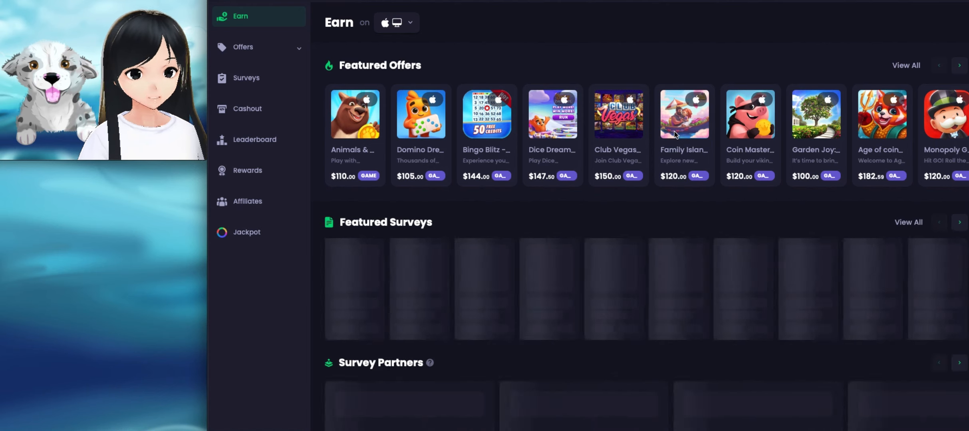
Open All Offers and view Animals & Coins' $148 spend, $20 back deal.
left_click(242, 47)
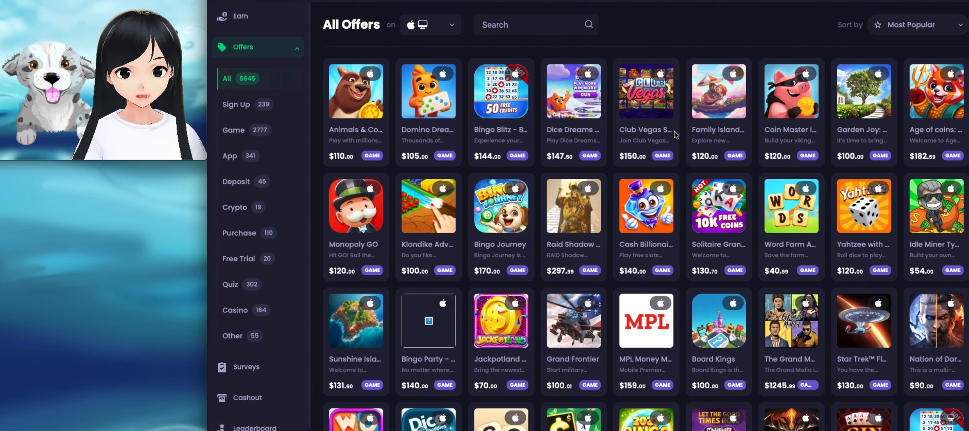
mouse_move(356, 91)
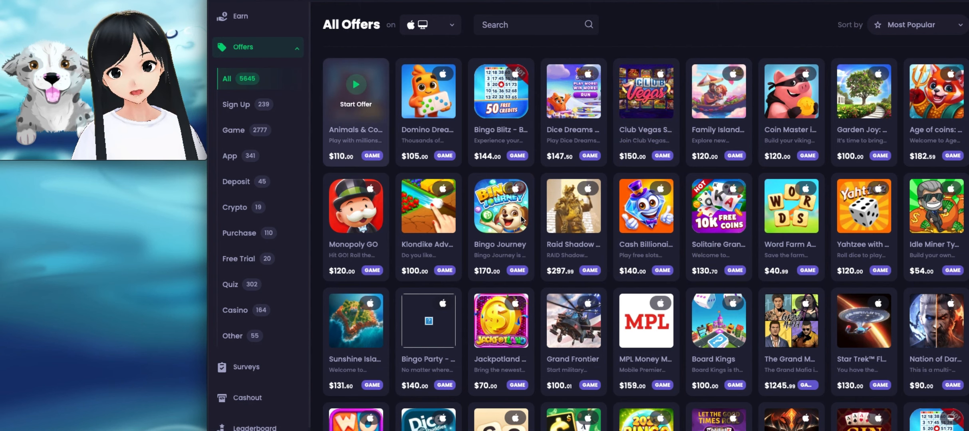
left_click(356, 91)
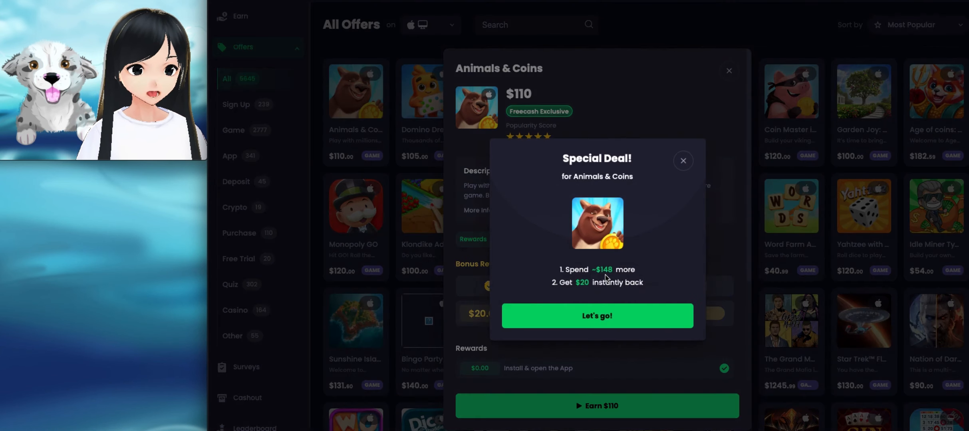